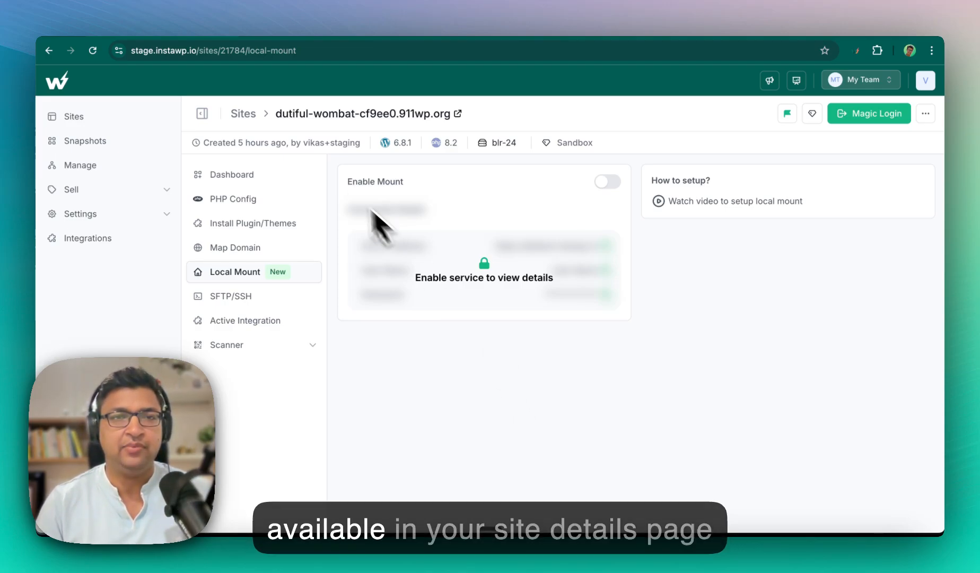
{"action": "mouse_move", "coordinate": [224, 282]}
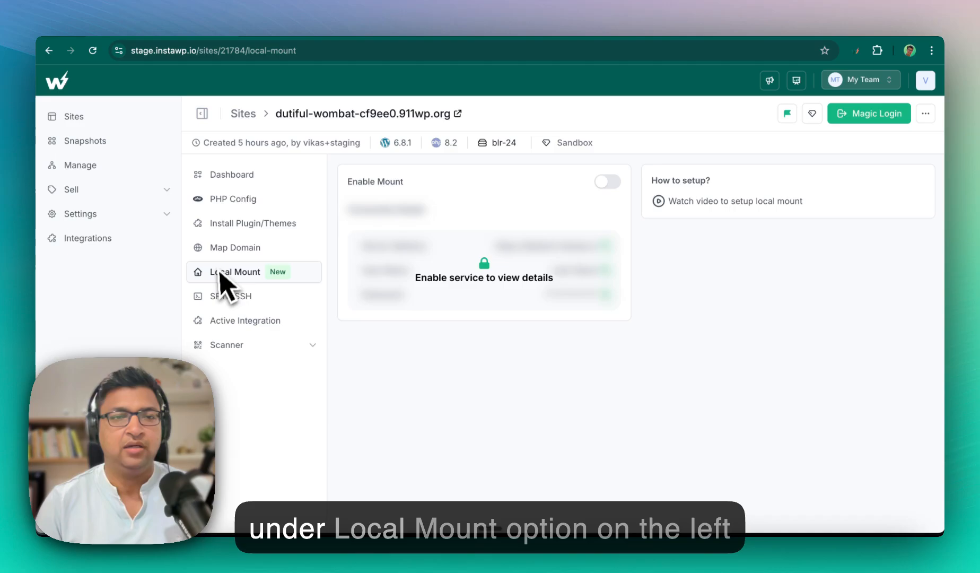
{"action": "mouse_move", "coordinate": [239, 294]}
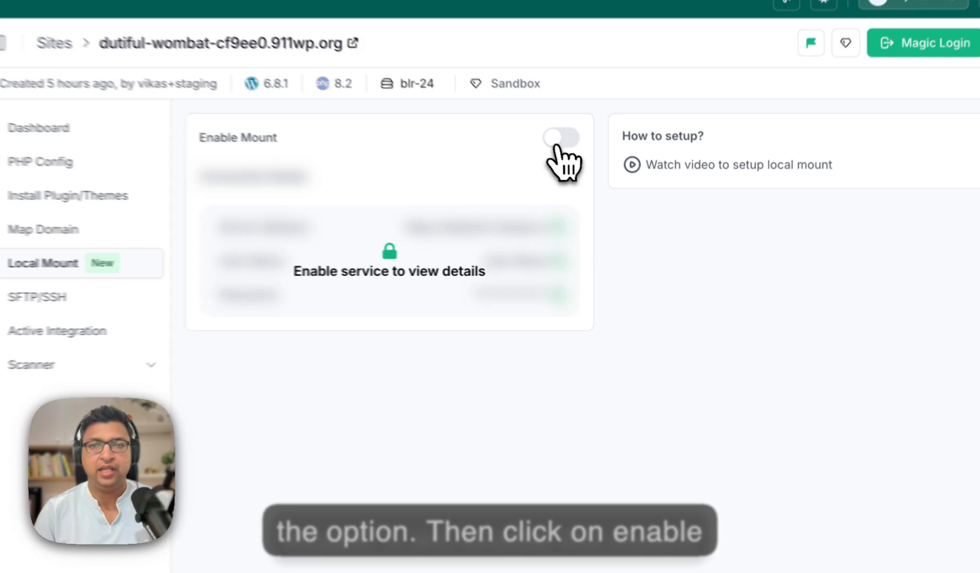
Turn on Enable Mount for the site and copy its server address.
{"action": "left_click", "coordinate": [561, 137]}
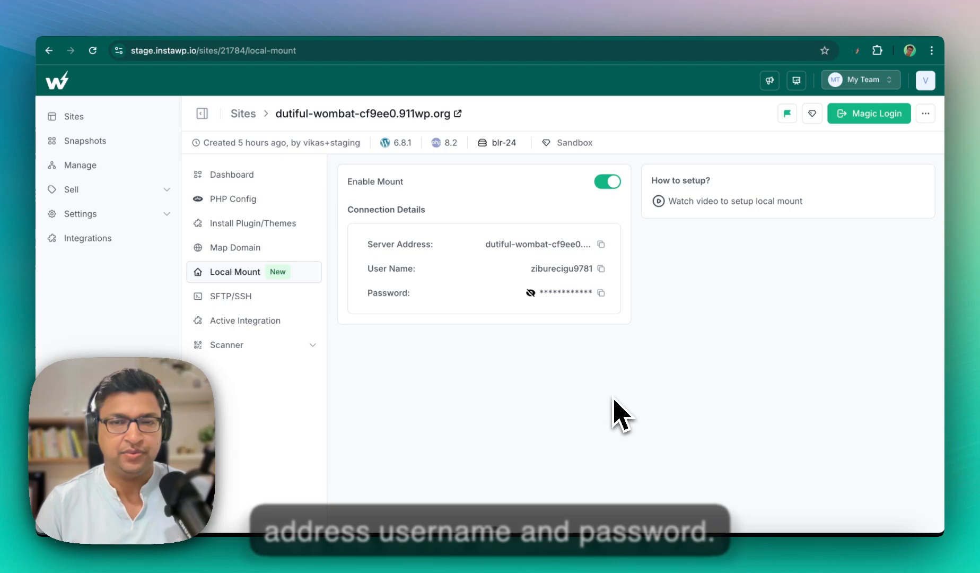
{"action": "left_click", "coordinate": [601, 244]}
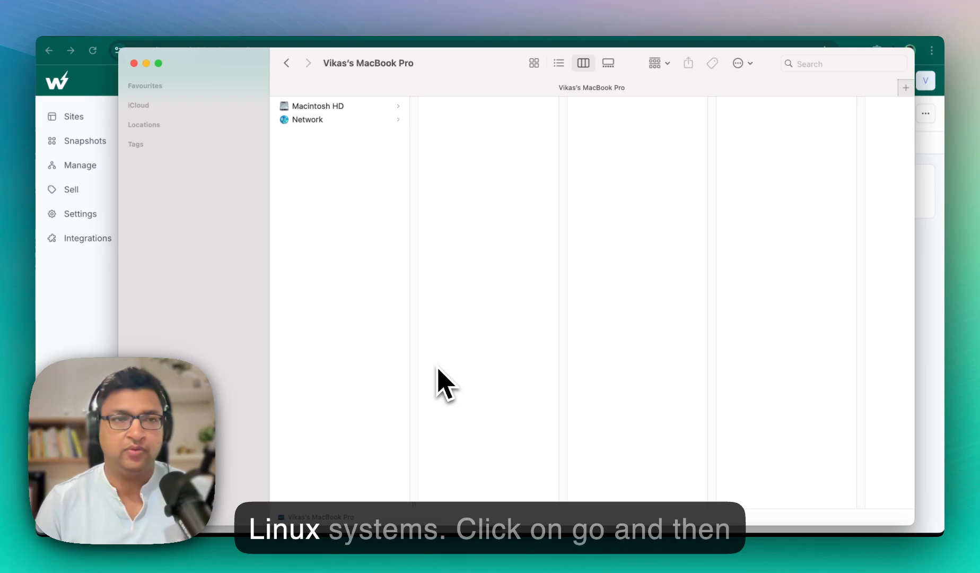
Choose Go > Connect to Server… in Finder.
{"action": "left_click", "coordinate": [284, 13]}
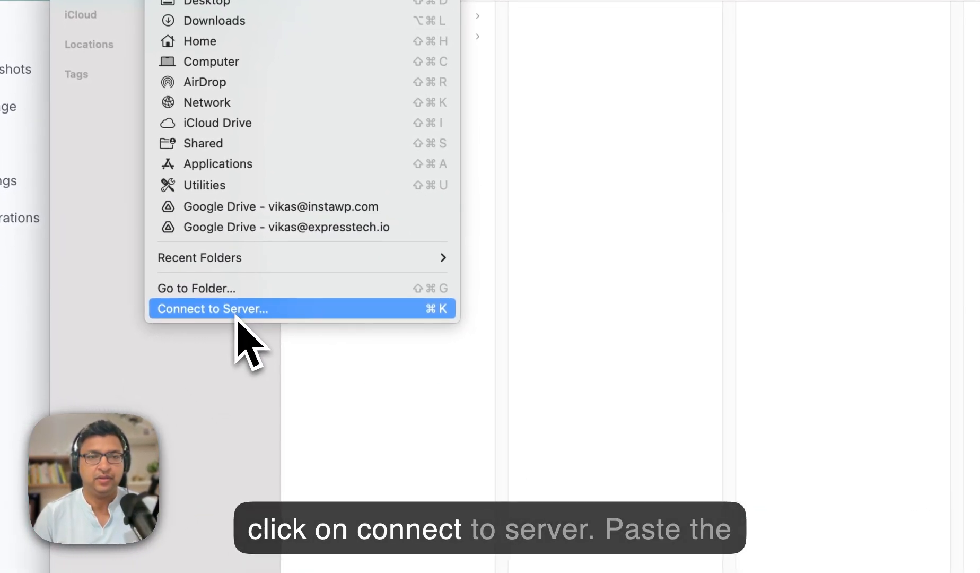
{"action": "left_click", "coordinate": [212, 308]}
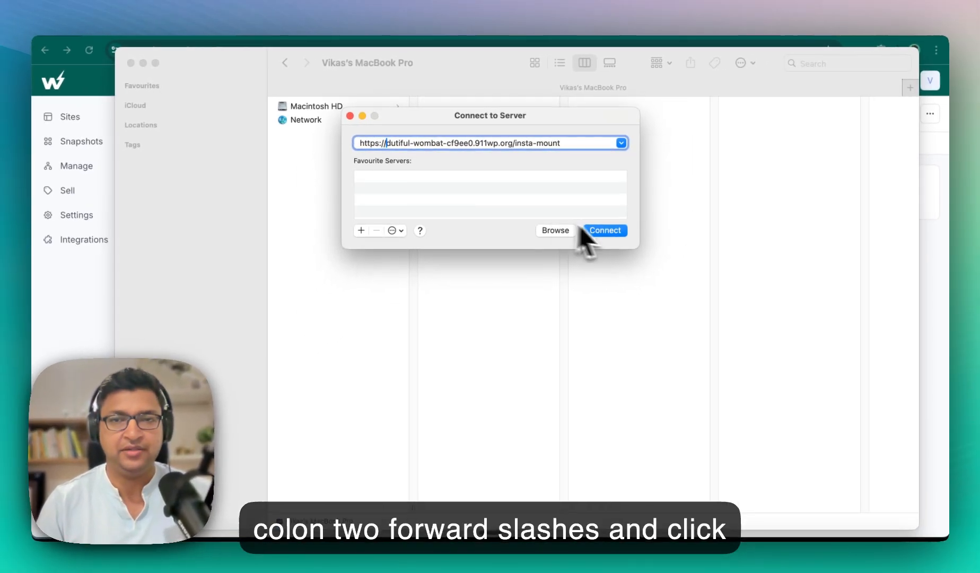
{"action": "left_click", "coordinate": [603, 230]}
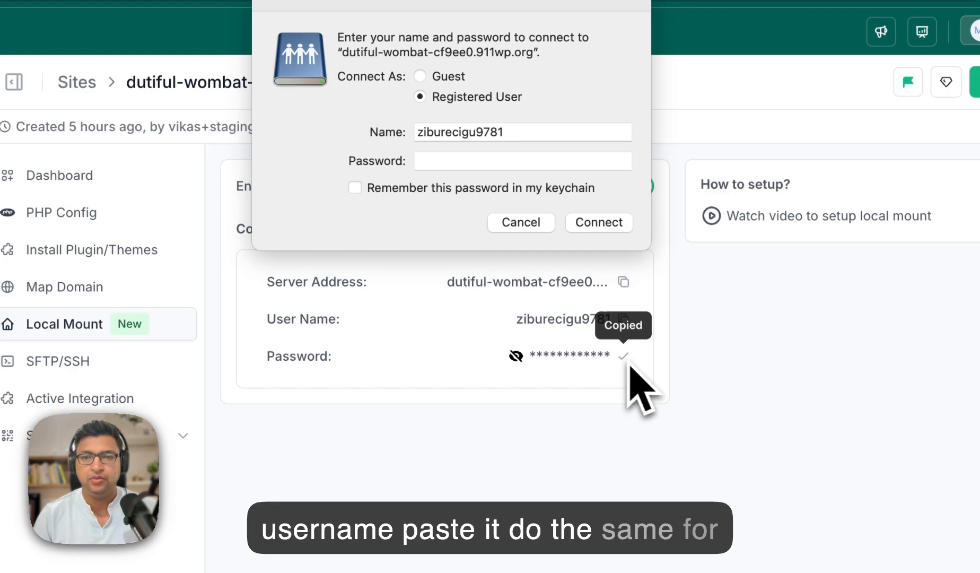
Copy the mount password from InstaWP and submit the login to mount the site.
{"action": "left_click", "coordinate": [522, 161]}
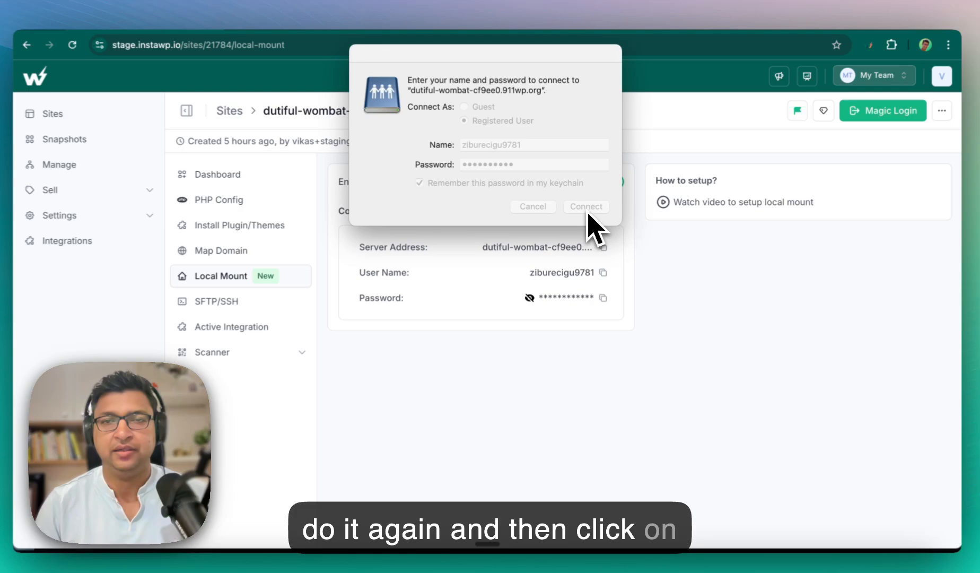
{"action": "left_click", "coordinate": [585, 207]}
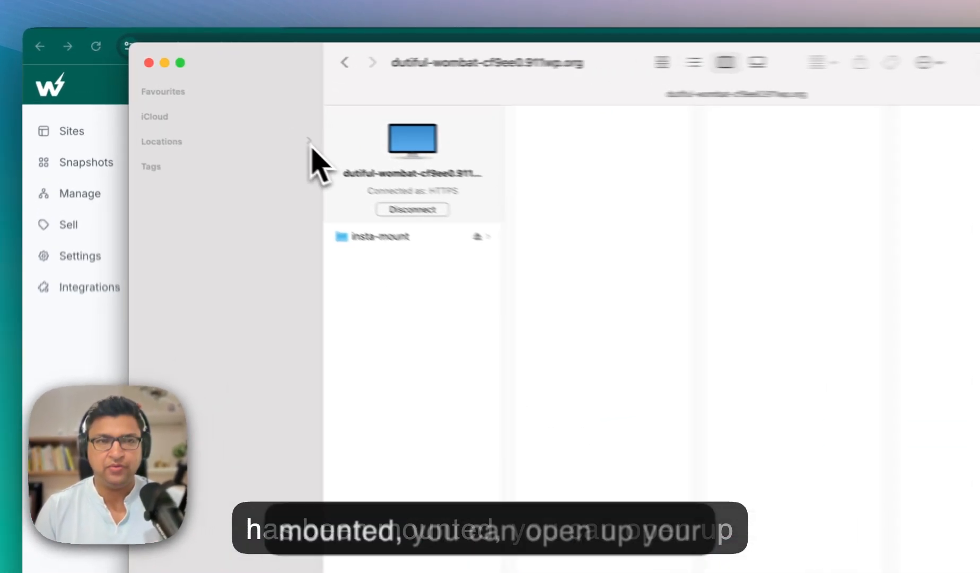
Browse insta-mount, then the wp-admin and wp-content folders.
{"action": "left_click", "coordinate": [160, 141]}
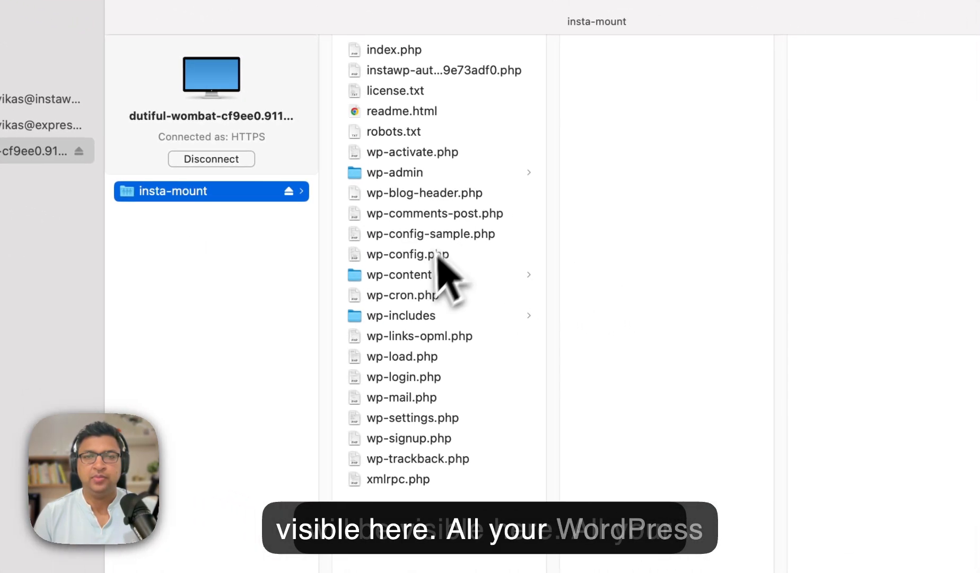
{"action": "left_click", "coordinate": [398, 275]}
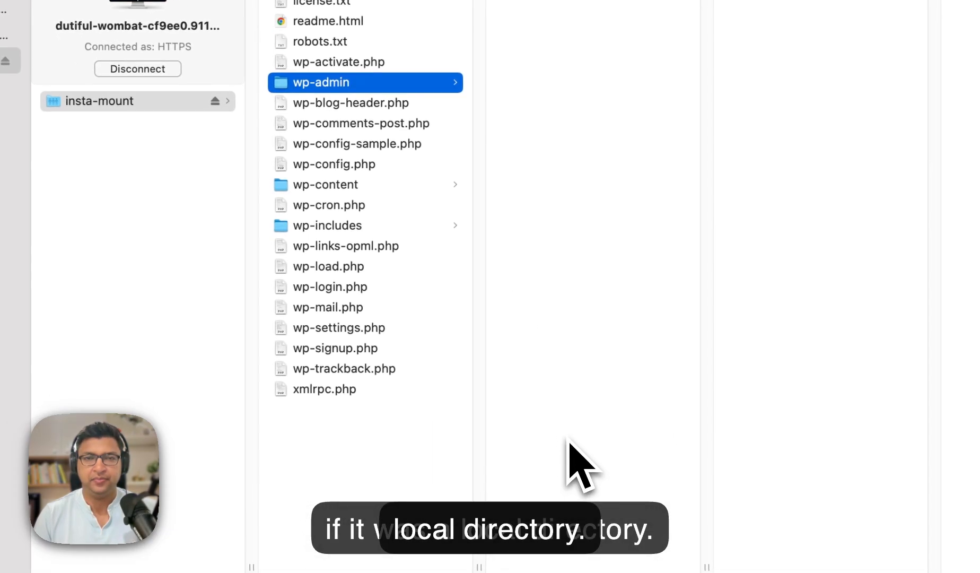
{"action": "left_click", "coordinate": [324, 183]}
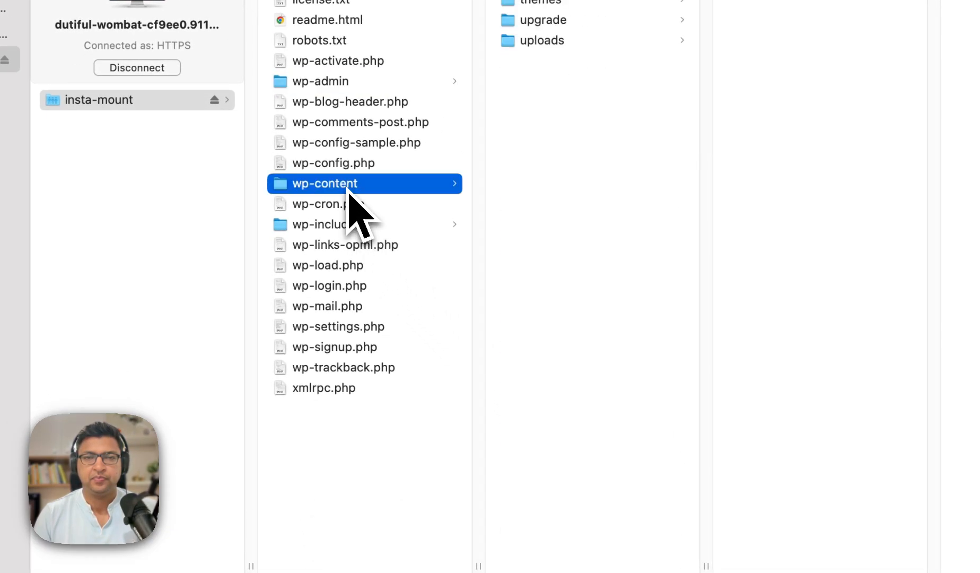